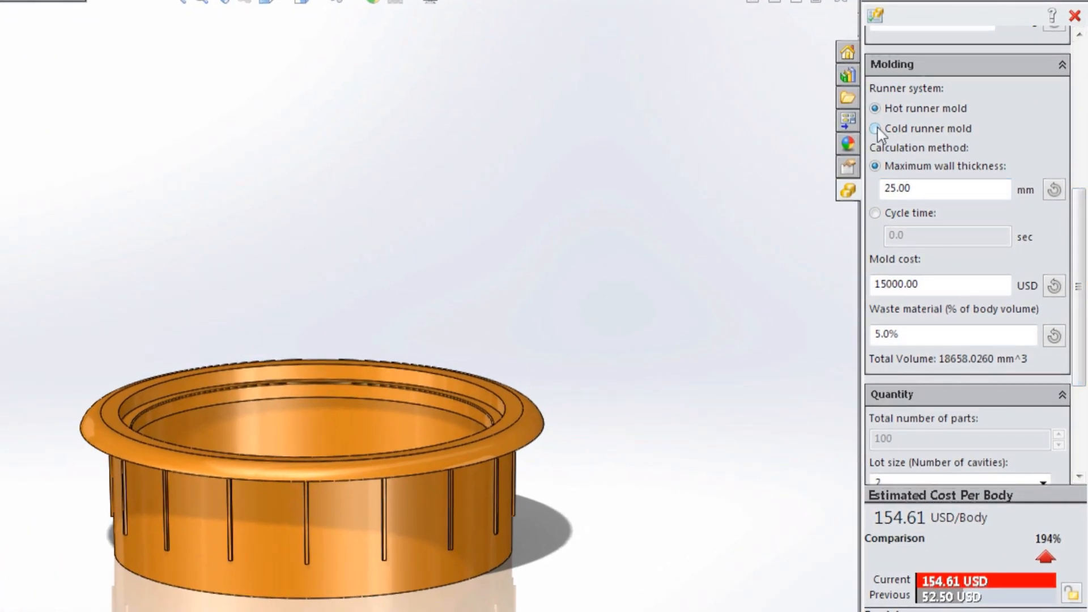
Recost the ring with a cold runner mold, 2.0 sec cycle time and 15000.00 mold cost.
left_click(875, 128)
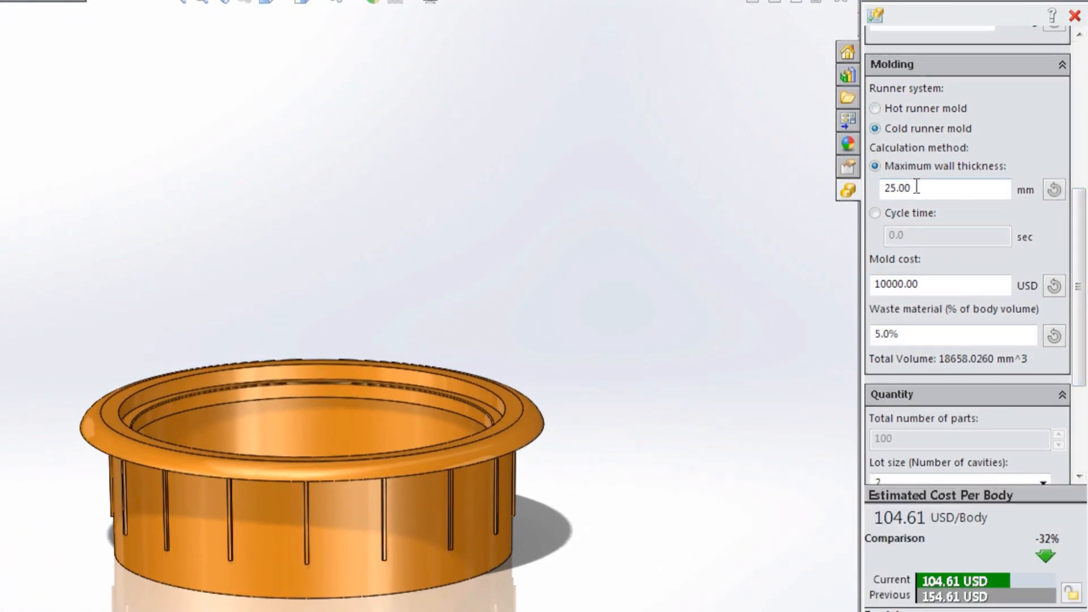
left_click(875, 213)
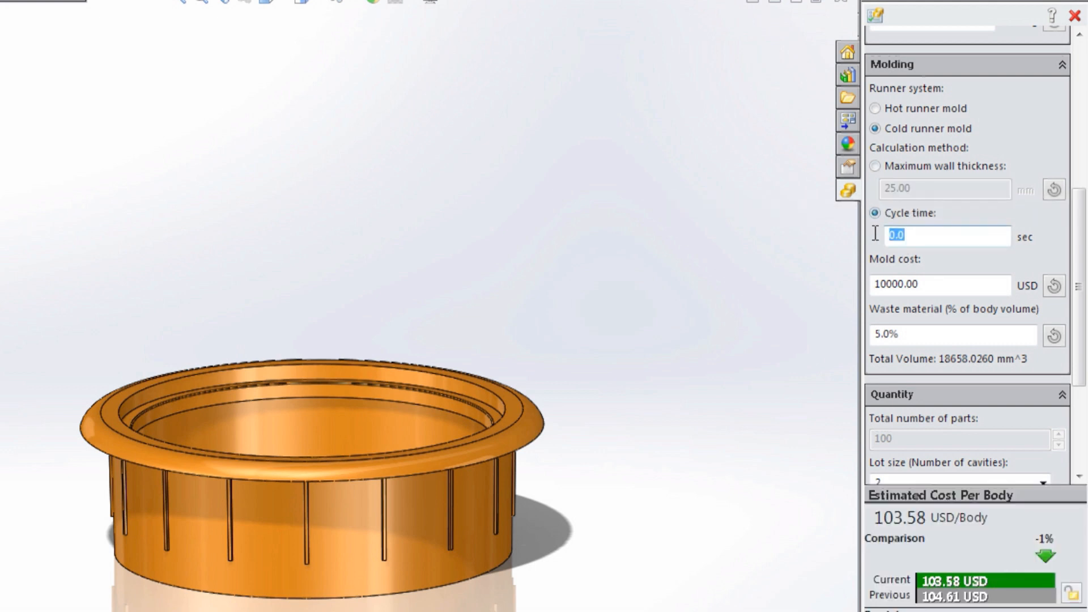
type("2.0")
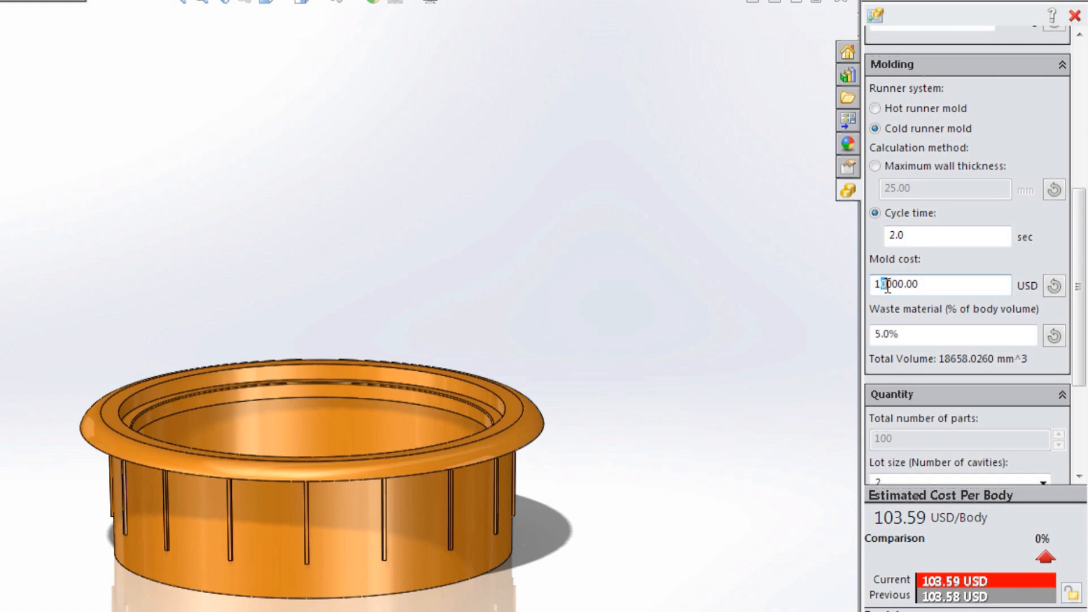
type("15000.00")
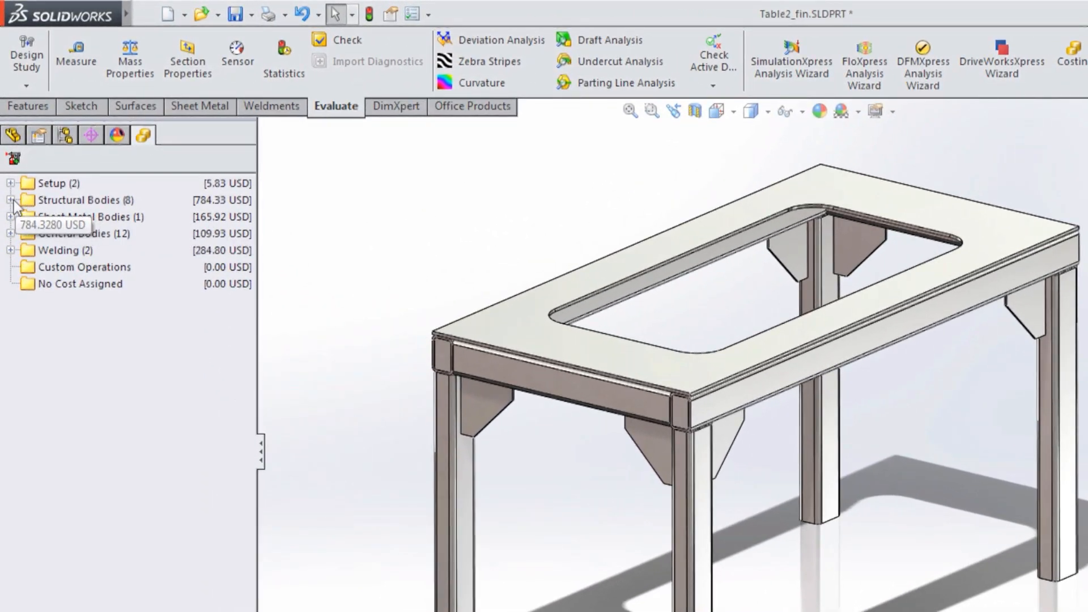
Itemize the table frame's costs per structural body and per weld.
left_click(11, 200)
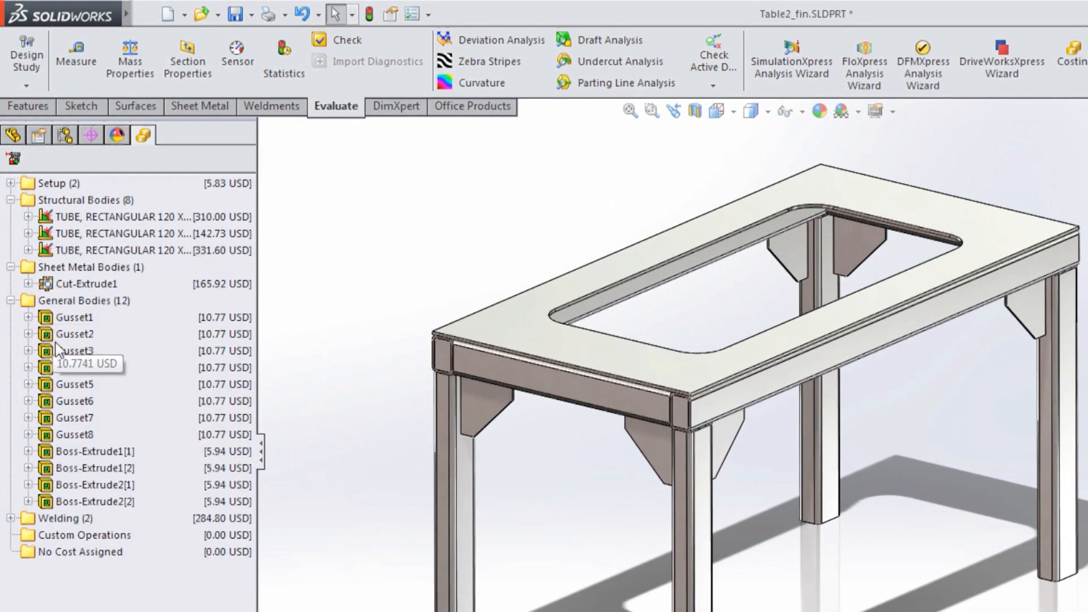
left_click(76, 351)
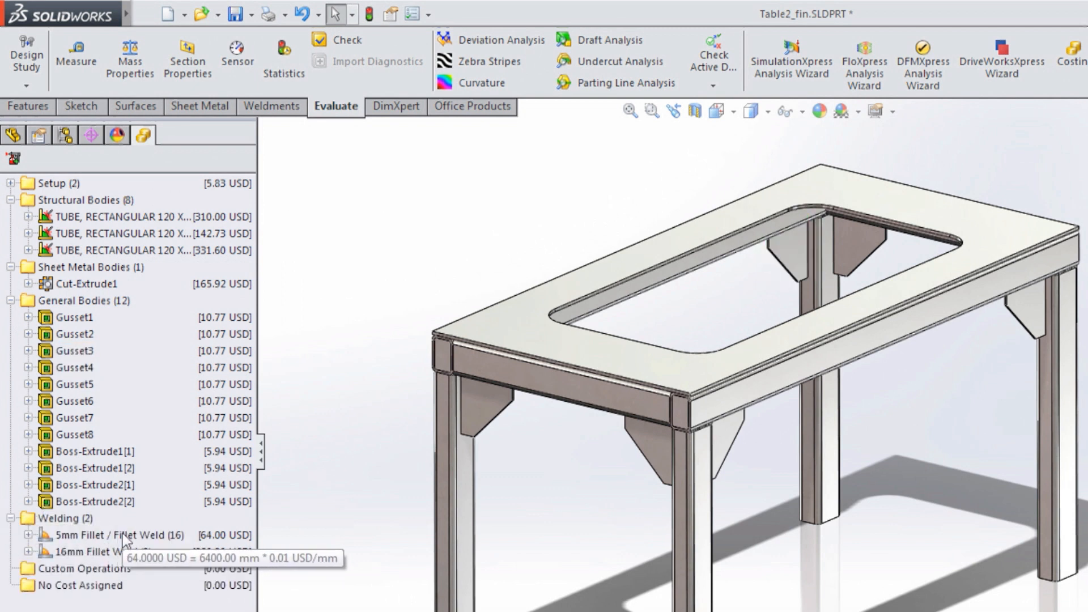
mouse_move(113, 563)
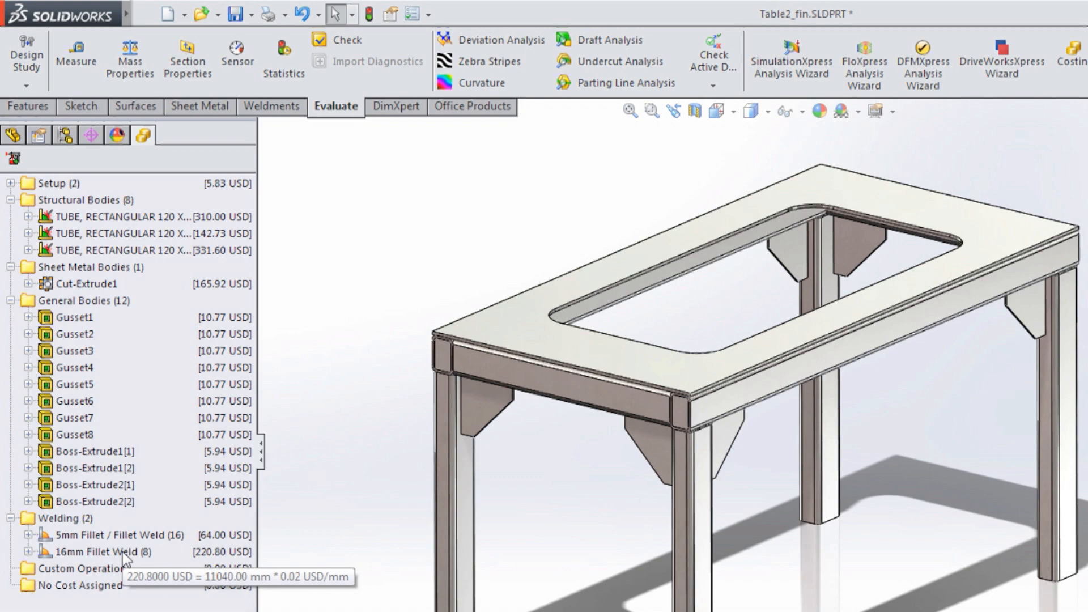
Cost the Mounting_plate as a casting and review its 40.65 USD per-part estimate.
left_click(113, 216)
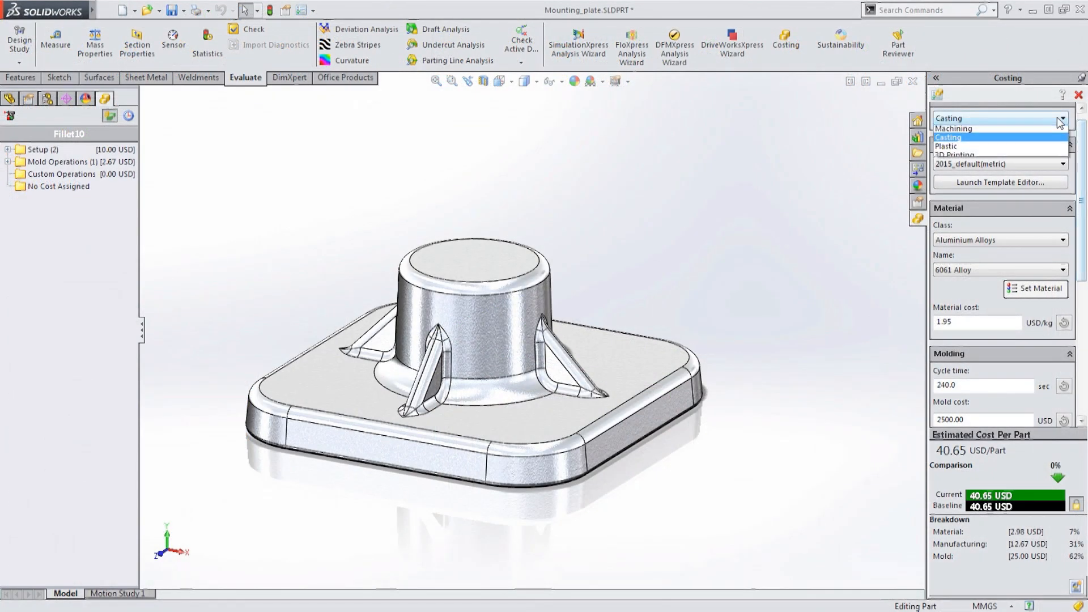
left_click(949, 137)
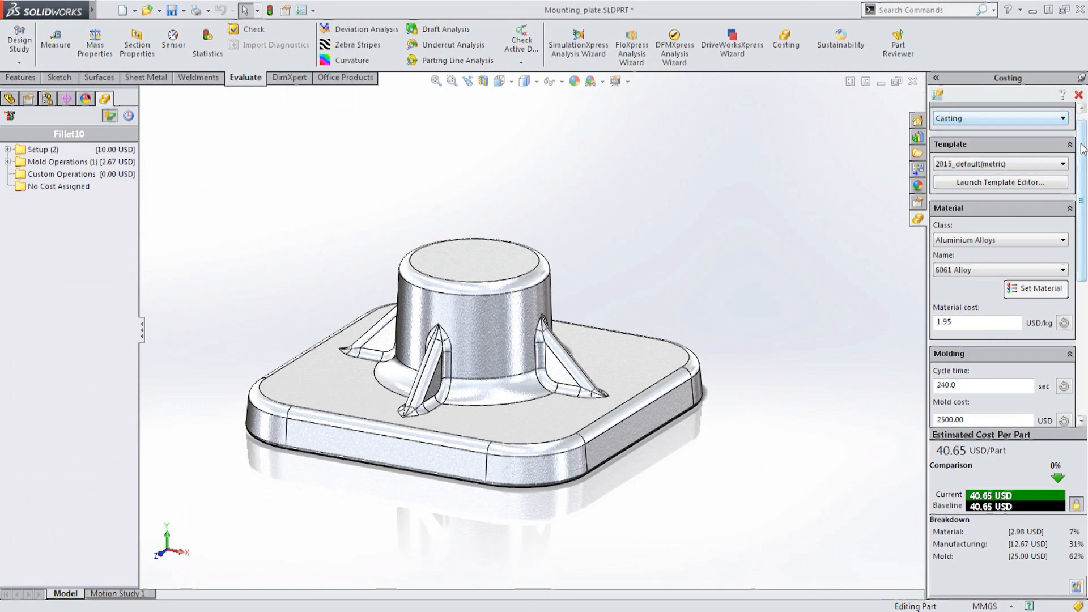
scroll("down", 3)
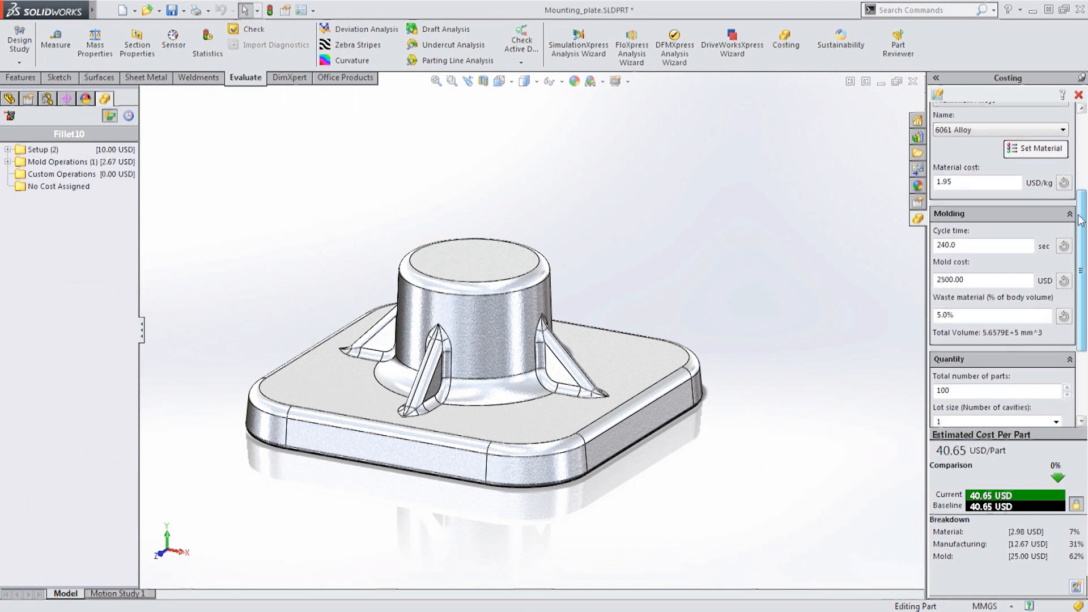